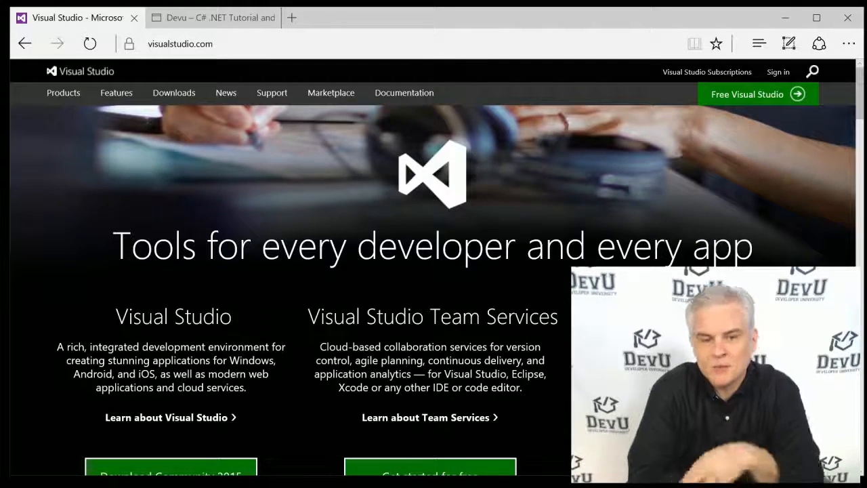
Bring the devu.com Developer University tab to the front in Edge
{"action": "left_click", "coordinate": [212, 18]}
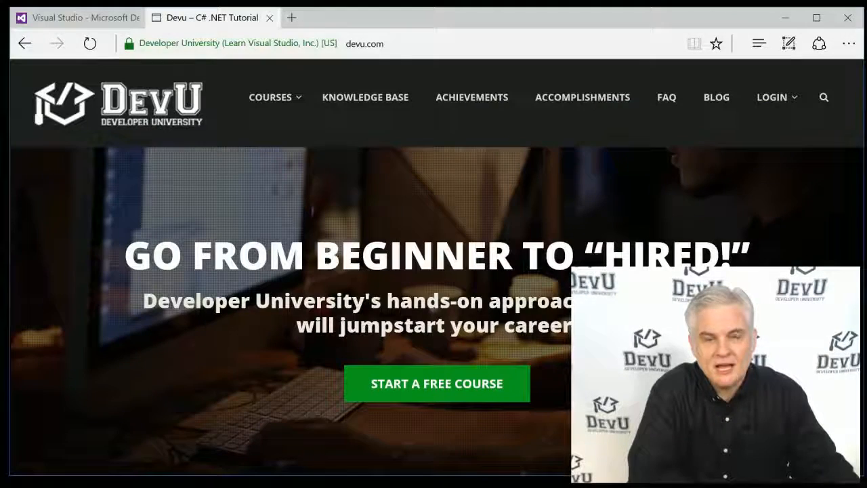